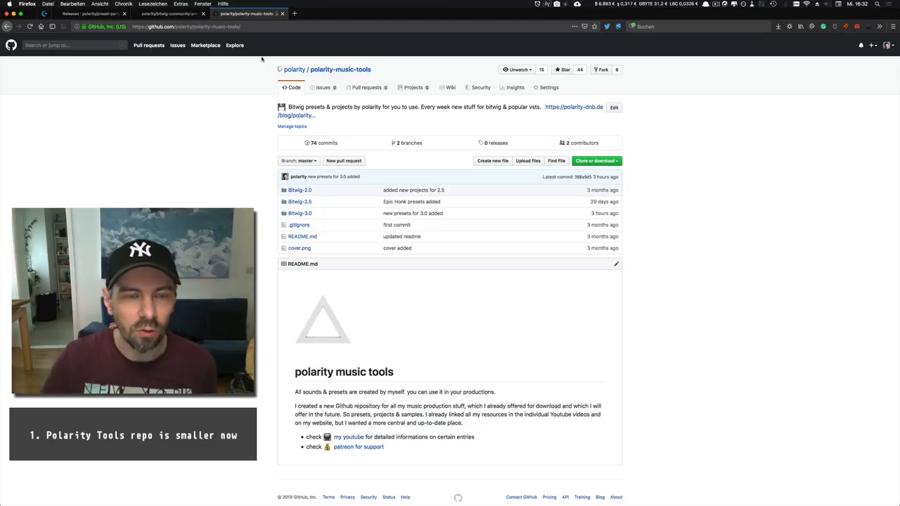
Step: Switch to the bitwig-community-presets repository page on GitHub
{"action": "left_click", "coordinate": [169, 13]}
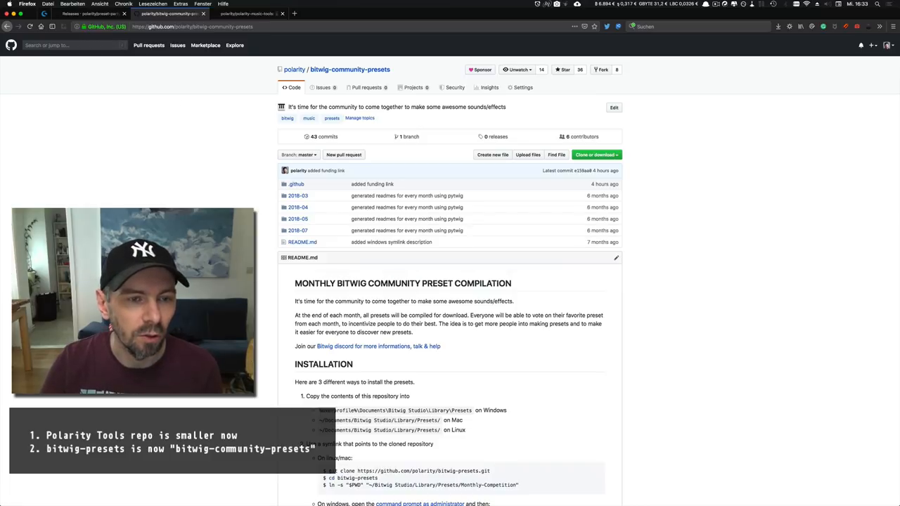
{"action": "mouse_move", "coordinate": [144, 140]}
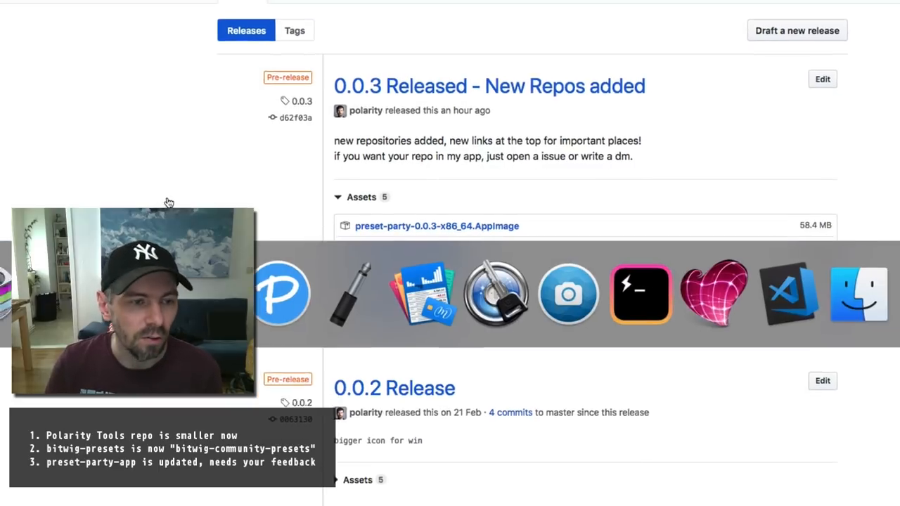
Step: Launch Preset-Party from the Dock and centre its window over the releases page
{"action": "left_click", "coordinate": [281, 294]}
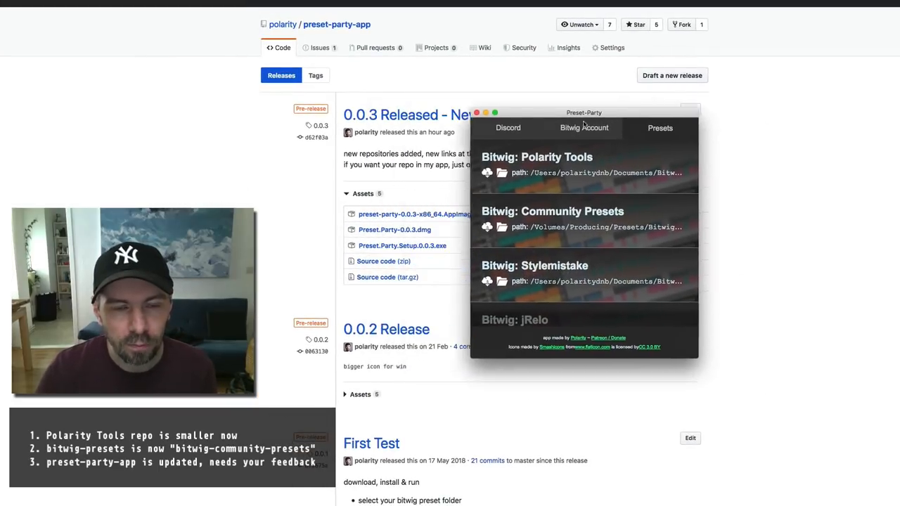
{"action": "left_click_drag", "start_coordinate": [584, 112], "coordinate": [724, 126]}
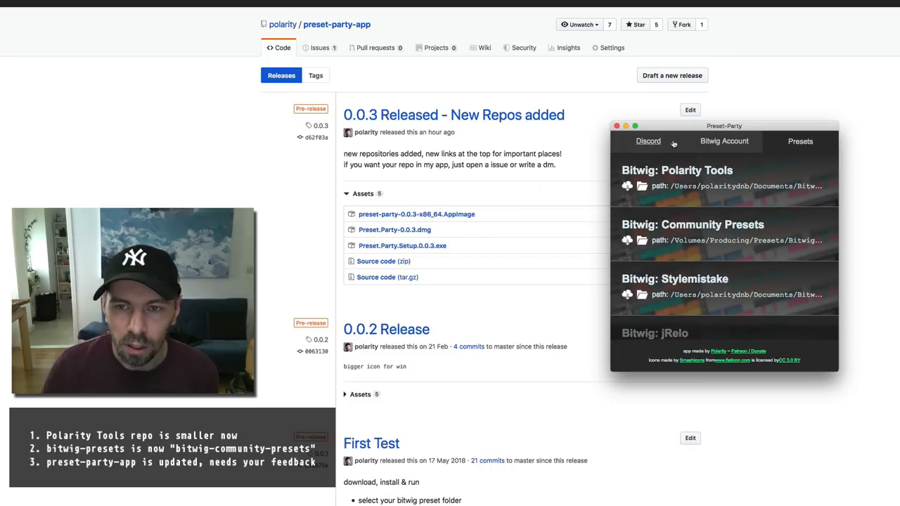
{"action": "left_click_drag", "start_coordinate": [724, 125], "coordinate": [533, 129]}
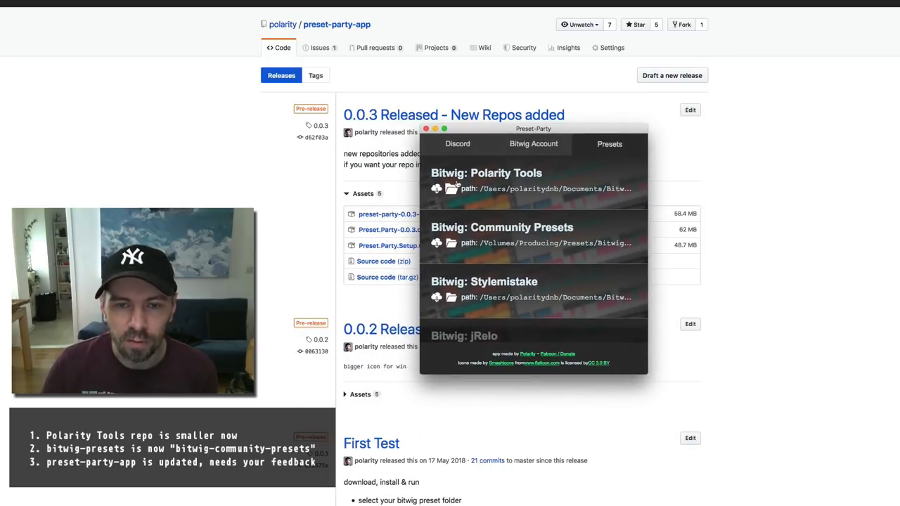
{"action": "mouse_move", "coordinate": [453, 196]}
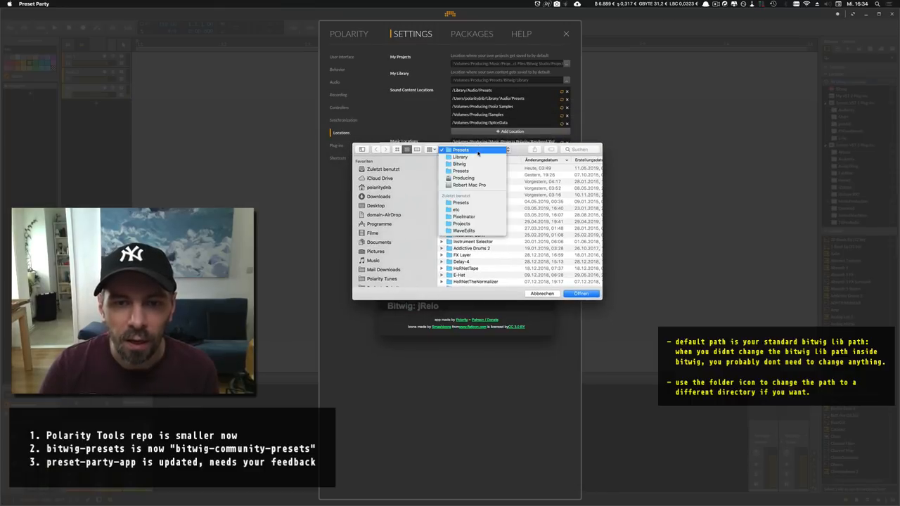
Step: Set Bitwig > Library as the download folder in the Open dialog
{"action": "left_click", "coordinate": [460, 171]}
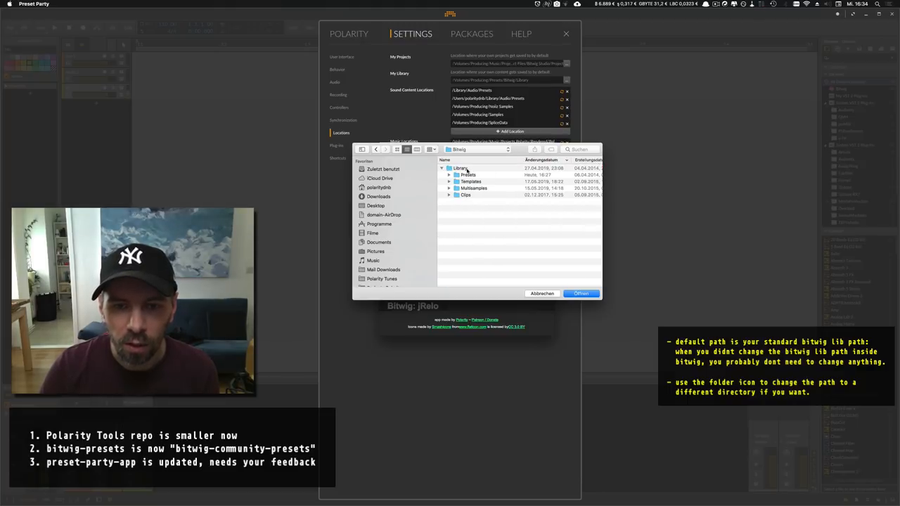
{"action": "double_click", "coordinate": [468, 175]}
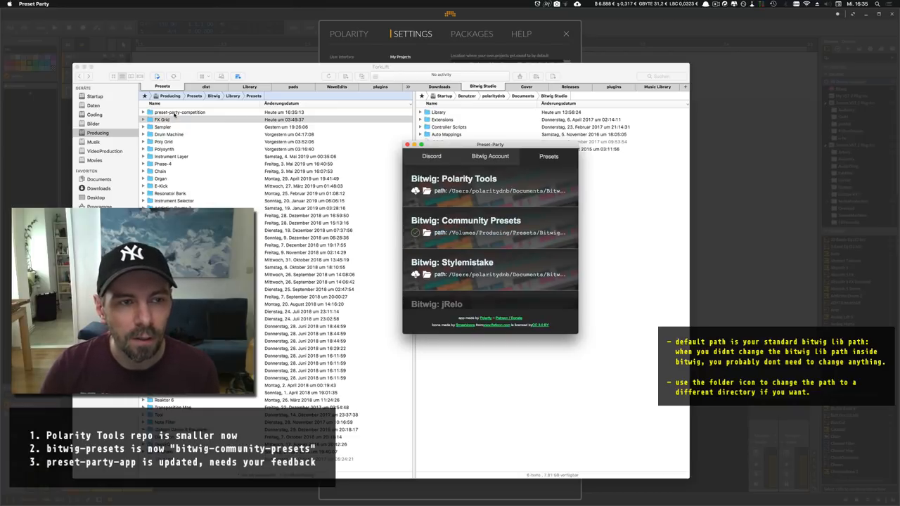
Step: Expand preset-party-competition in ForkLift to show its 2018-03 to 2018-07 folders
{"action": "left_click", "coordinate": [406, 144]}
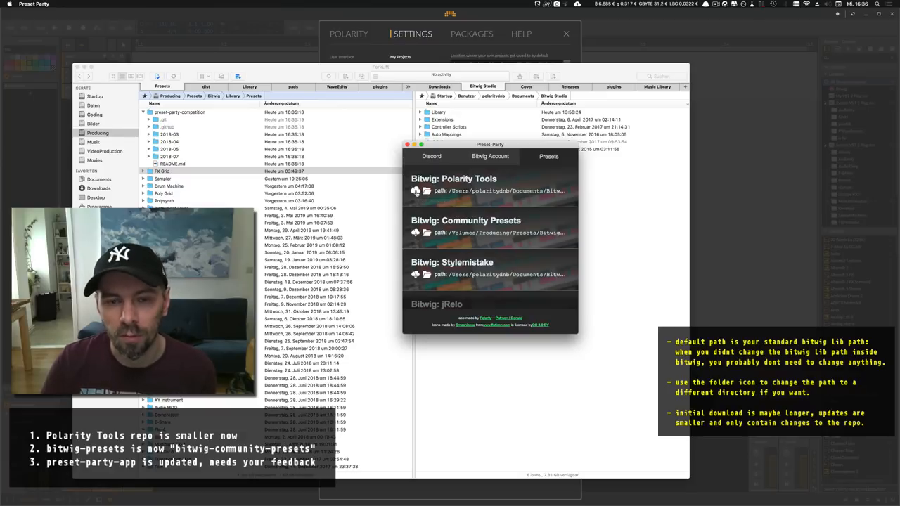
{"action": "scroll", "scroll_direction": "down", "scroll_amount": 3}
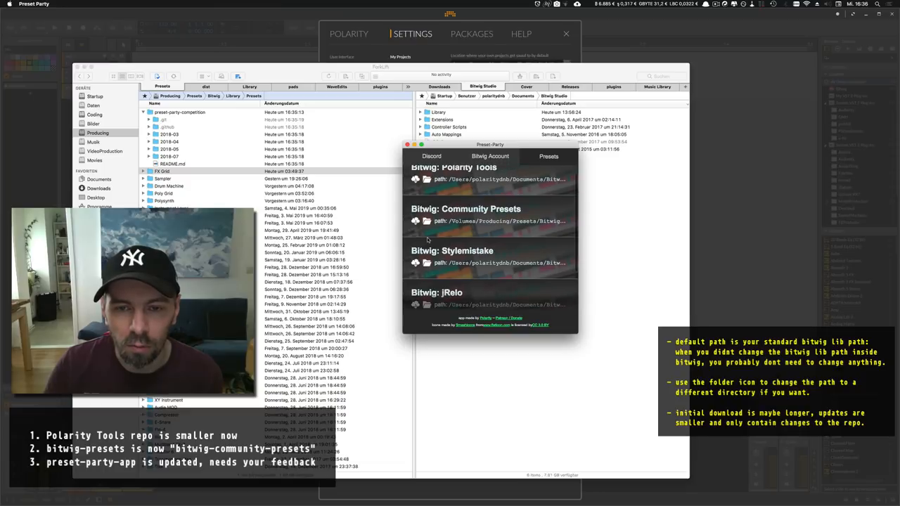
{"action": "scroll", "scroll_direction": "down", "scroll_amount": 3}
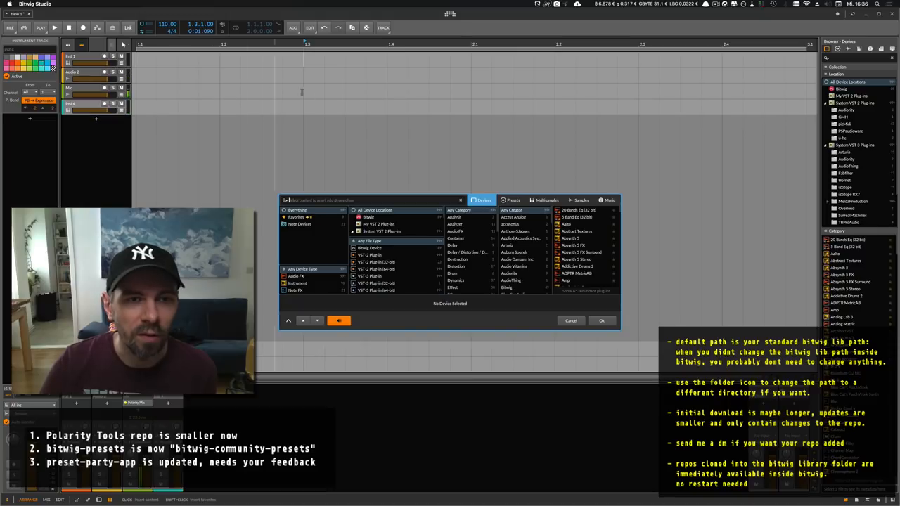
Step: View the Polarity Tools and Preset Party collections under Presets, then cancel the browser
{"action": "left_click", "coordinate": [513, 201]}
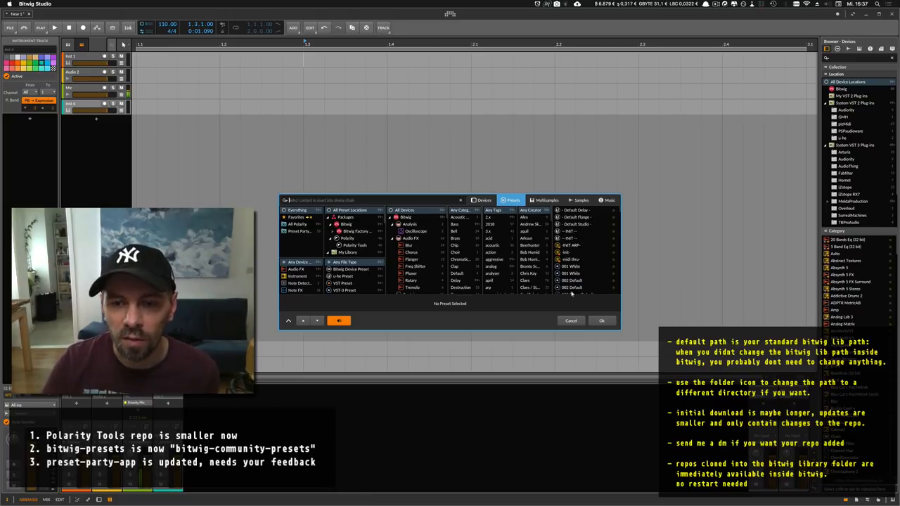
{"action": "left_click", "coordinate": [571, 321]}
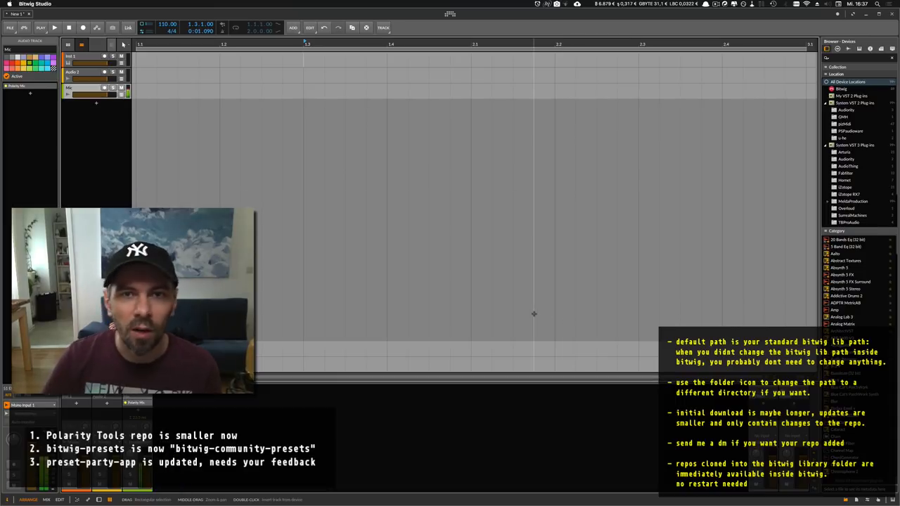